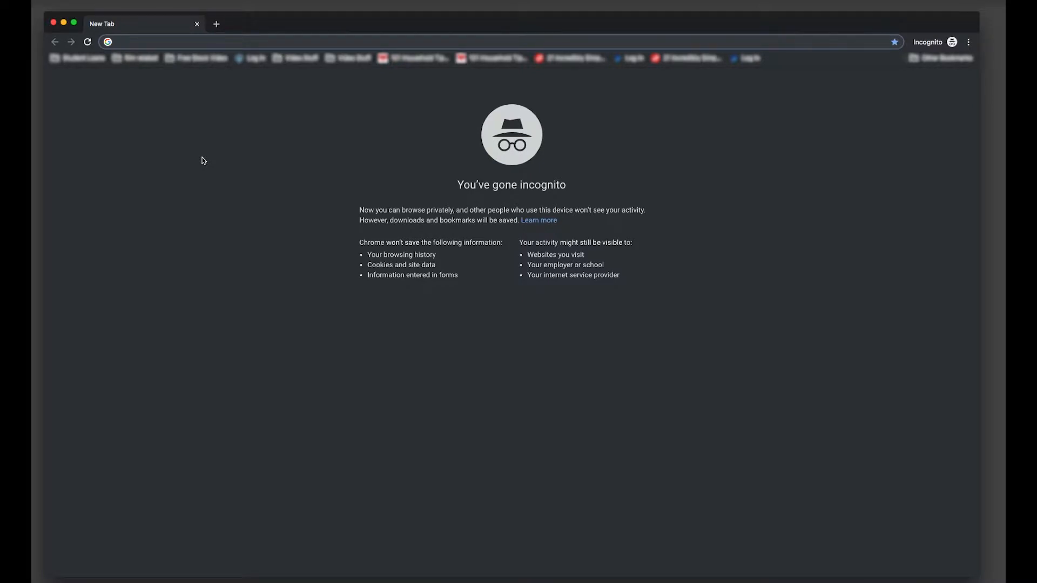
Step: Search 'android file transfer mac' and download the installer from the official android.com page
{"action": "type", "text": "android file tr"}
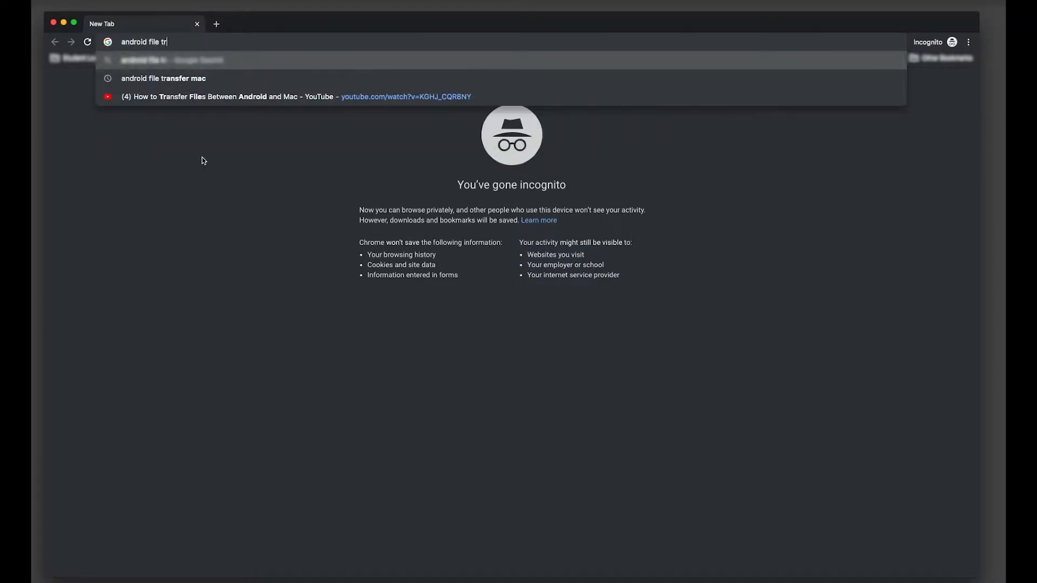
{"action": "key", "text": "enter"}
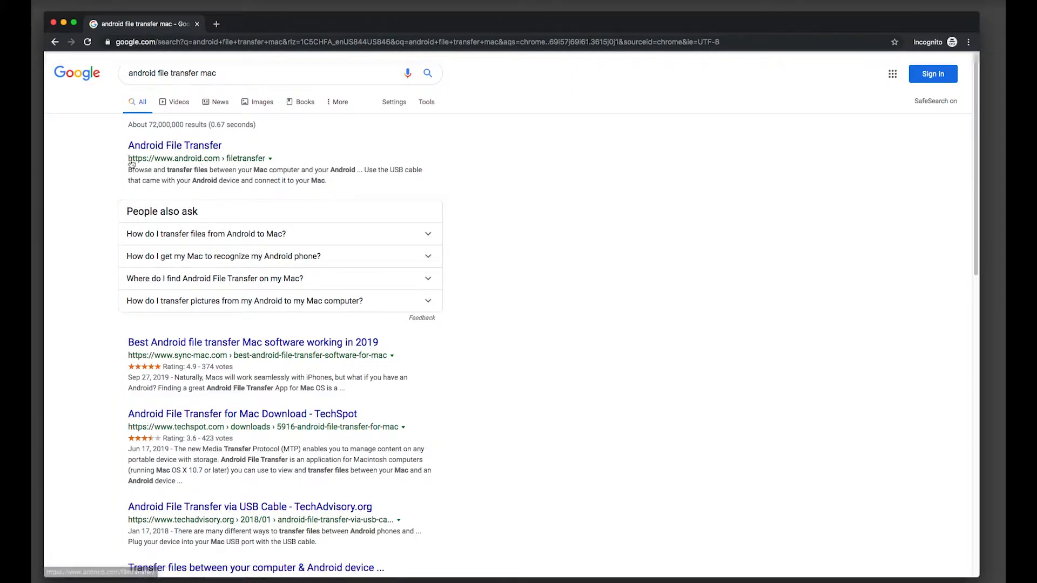
{"action": "left_click", "coordinate": [175, 145]}
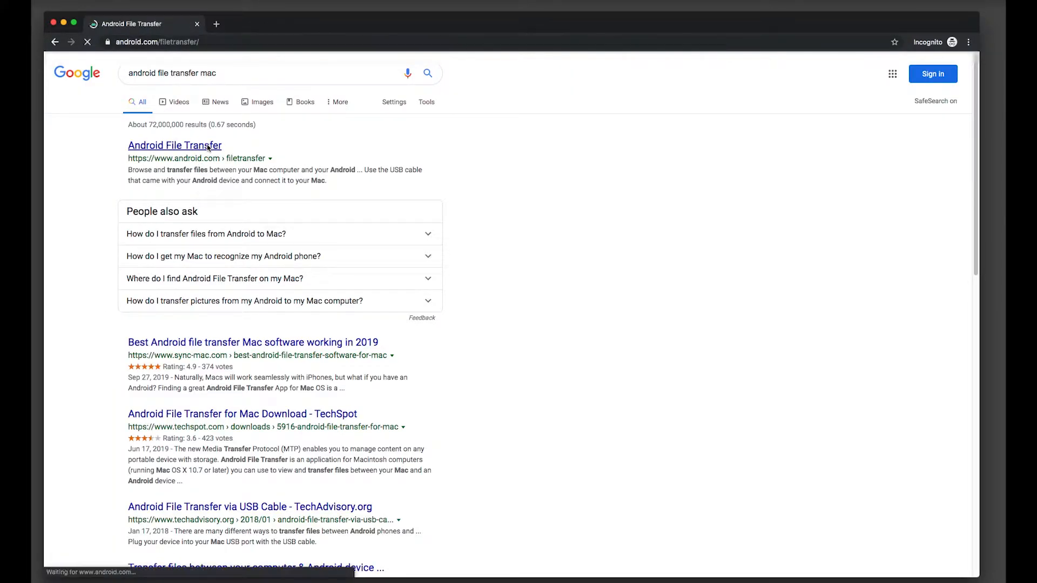
{"action": "left_click", "coordinate": [174, 144]}
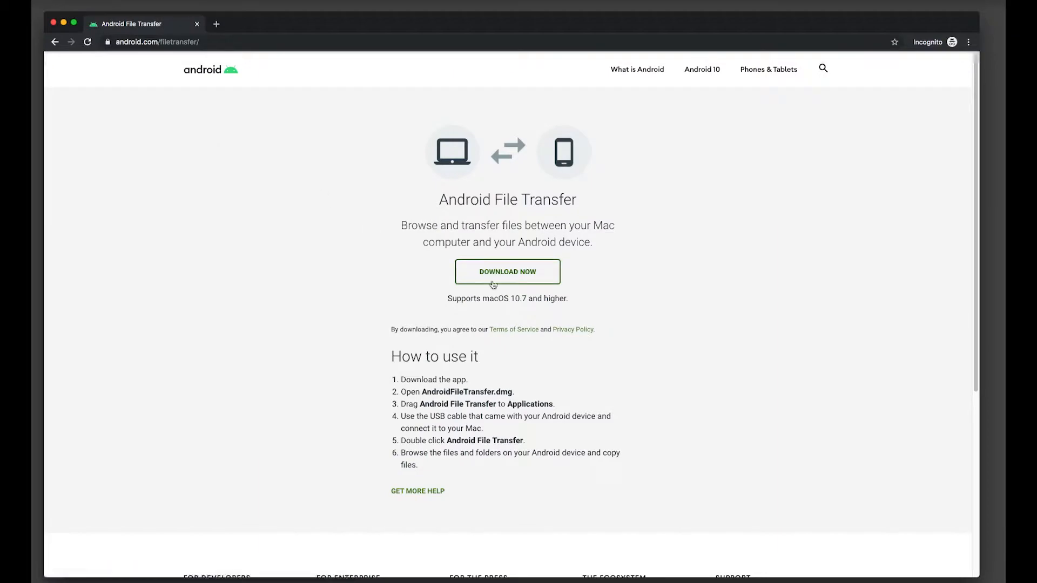
{"action": "mouse_move", "coordinate": [565, 263]}
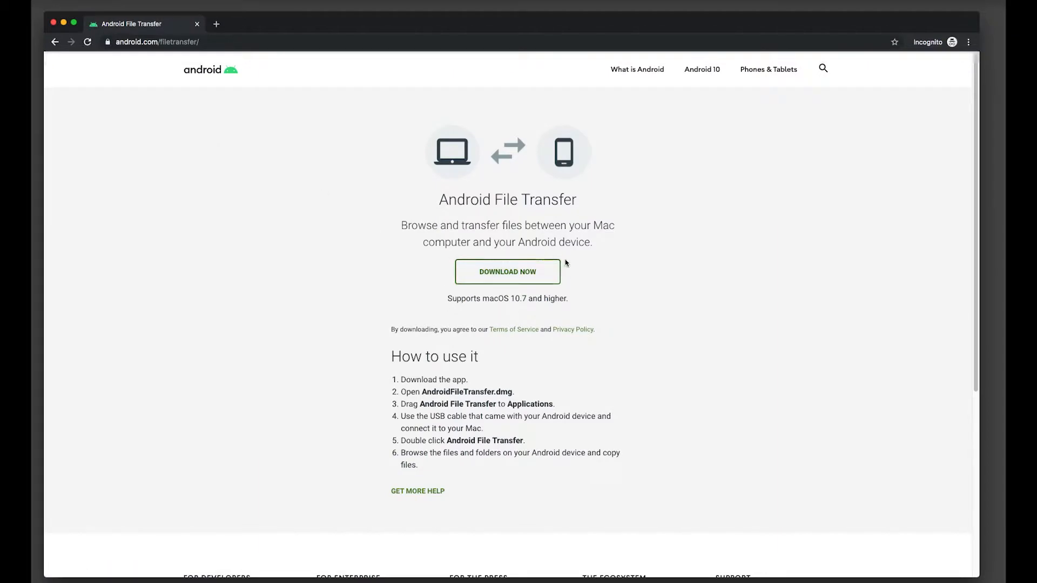
{"action": "mouse_move", "coordinate": [508, 271]}
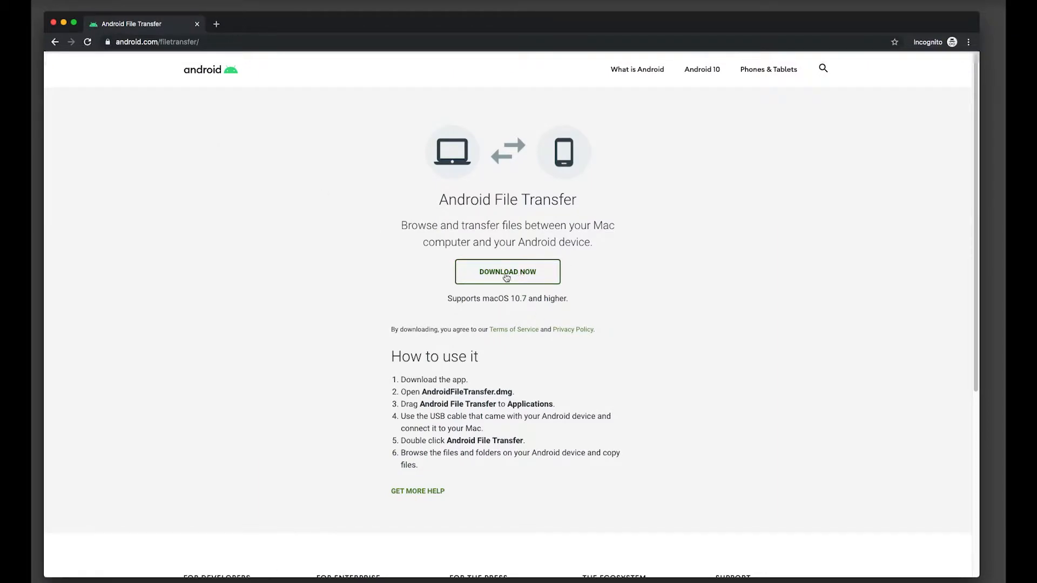
{"action": "left_click", "coordinate": [507, 272]}
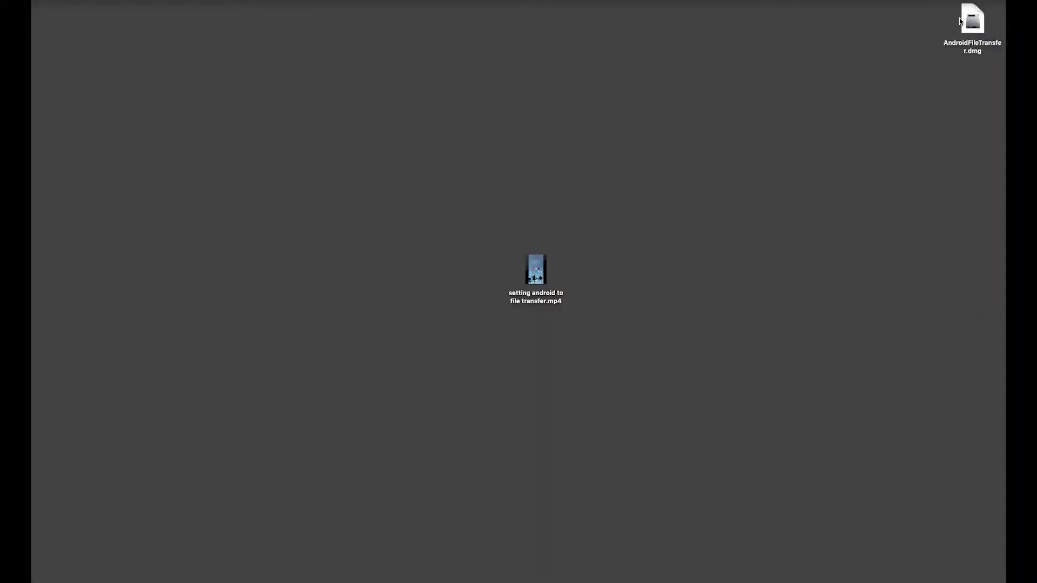
Step: Move AndroidFileTransfer.dmg to the desktop centre and open it
{"action": "left_click_drag", "start_coordinate": [971, 18], "coordinate": [670, 161]}
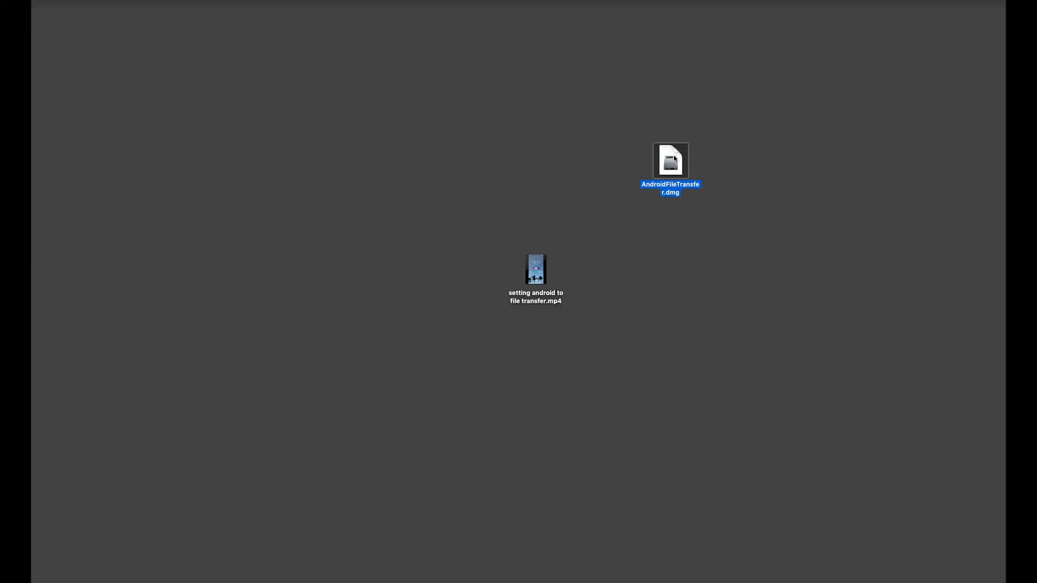
{"action": "double_click", "coordinate": [669, 160]}
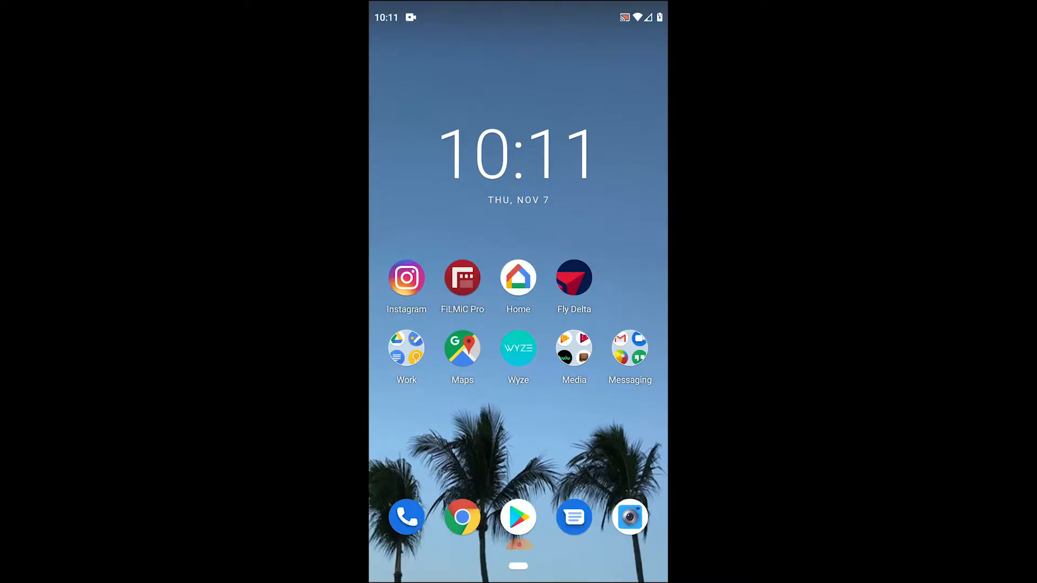
Step: Open the phone's 'Charging this device via USB' notification options
{"action": "left_click_drag", "start_coordinate": [519, 17], "coordinate": [519, 264]}
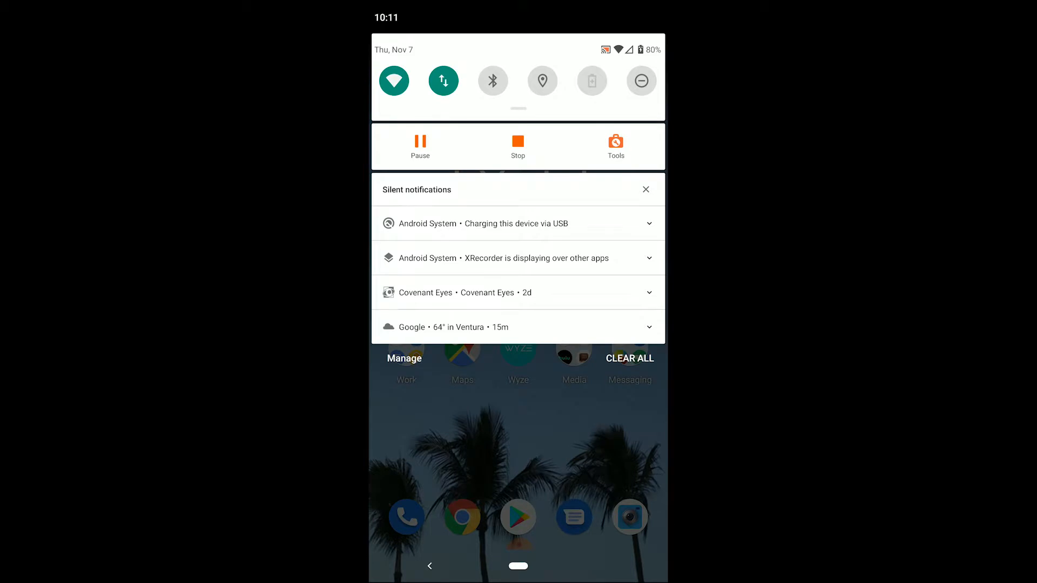
{"action": "left_click", "coordinate": [649, 224]}
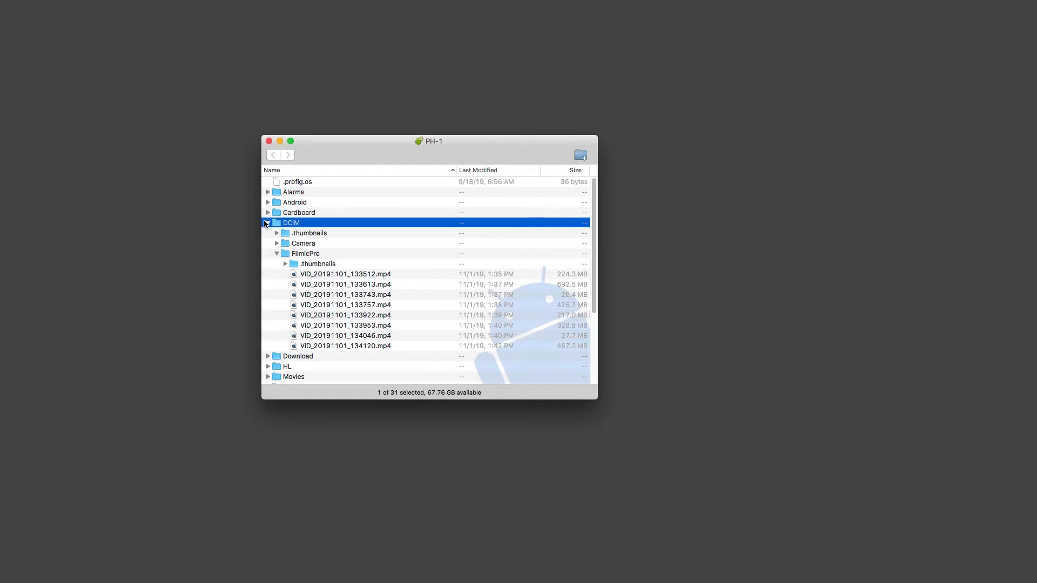
Step: Expand DCIM > FilmicPro, select all eight clips, and drag them to the desktop
{"action": "left_click", "coordinate": [268, 223]}
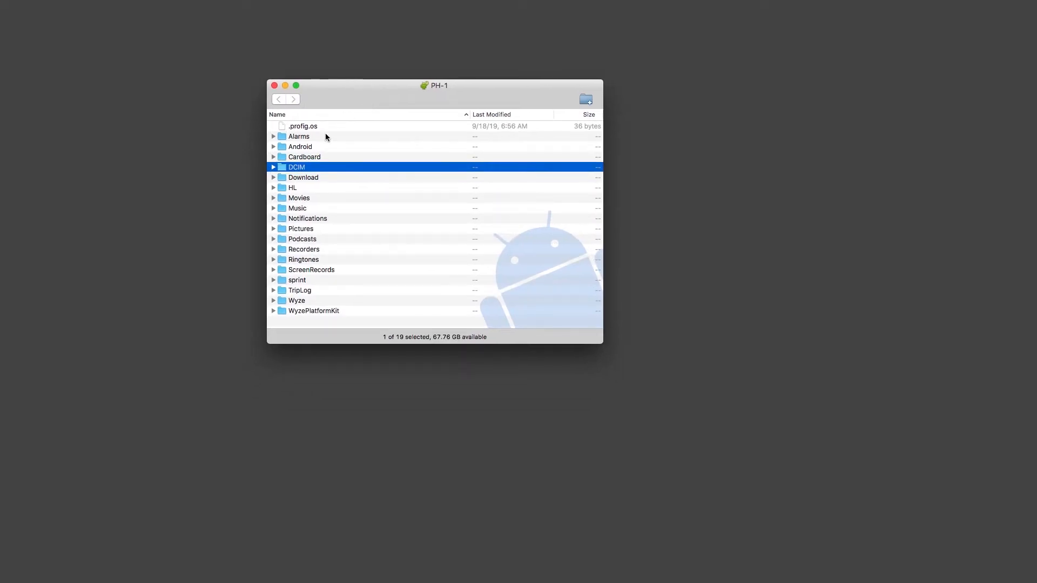
{"action": "left_click", "coordinate": [273, 167]}
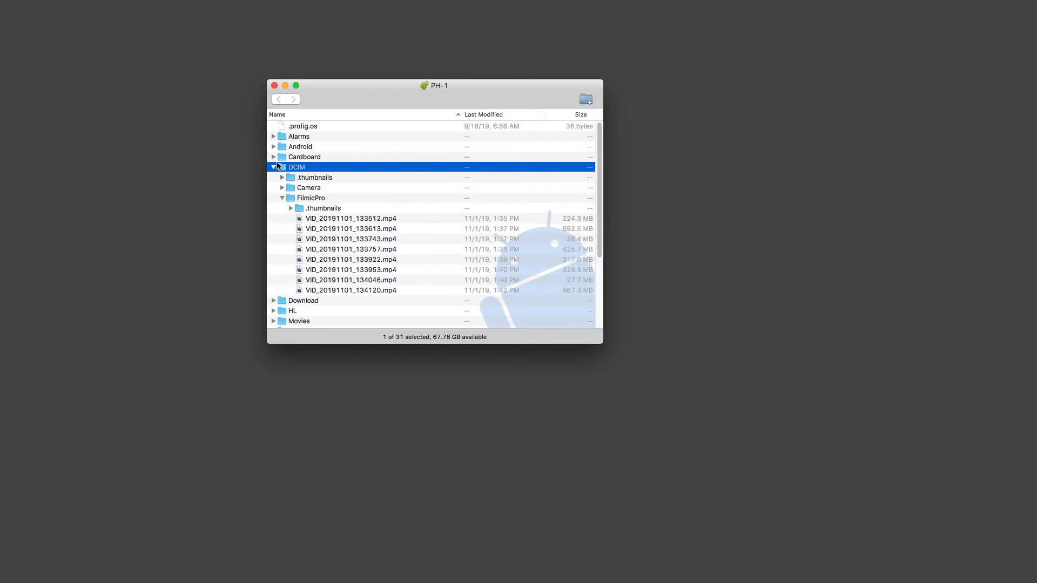
{"action": "left_click", "coordinate": [281, 197]}
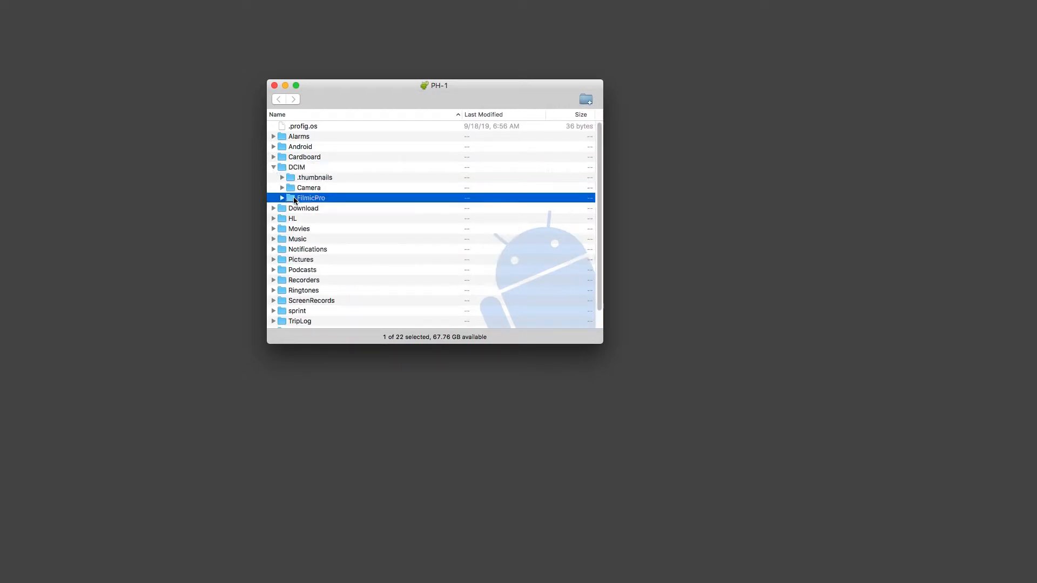
{"action": "left_click", "coordinate": [282, 197]}
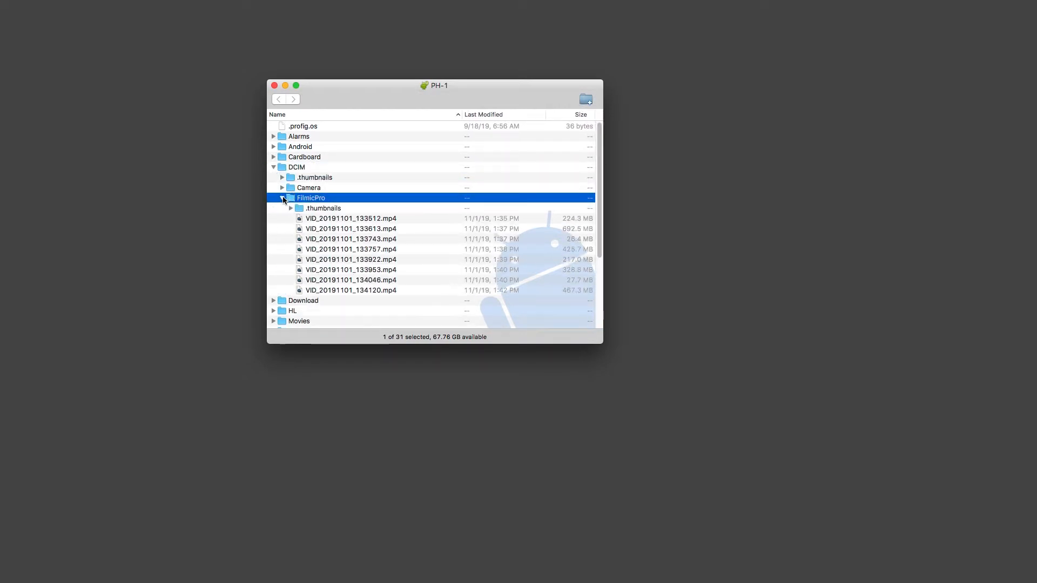
{"action": "left_click", "coordinate": [351, 219]}
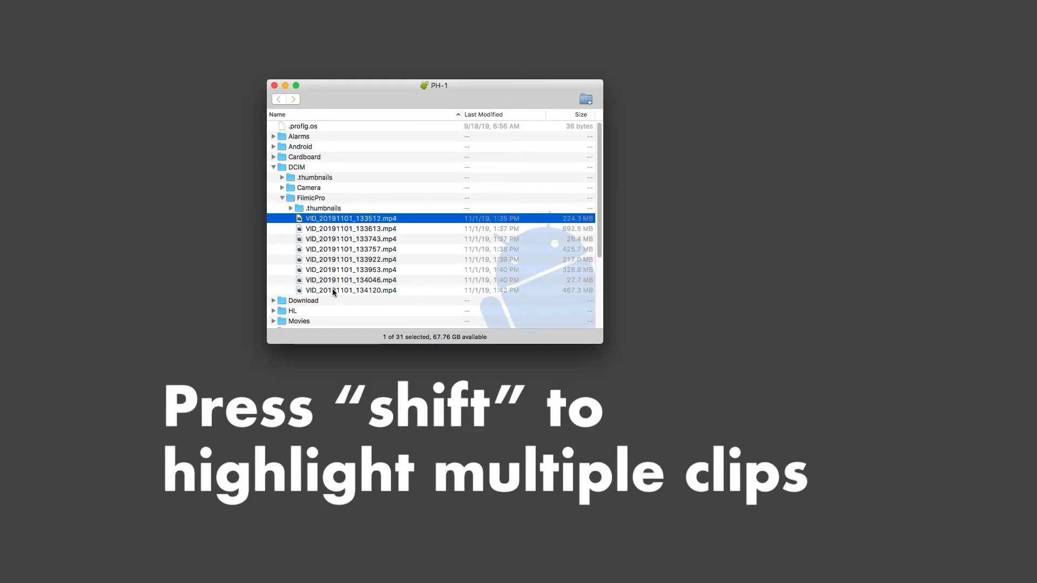
{"action": "left_click", "coordinate": [351, 290]}
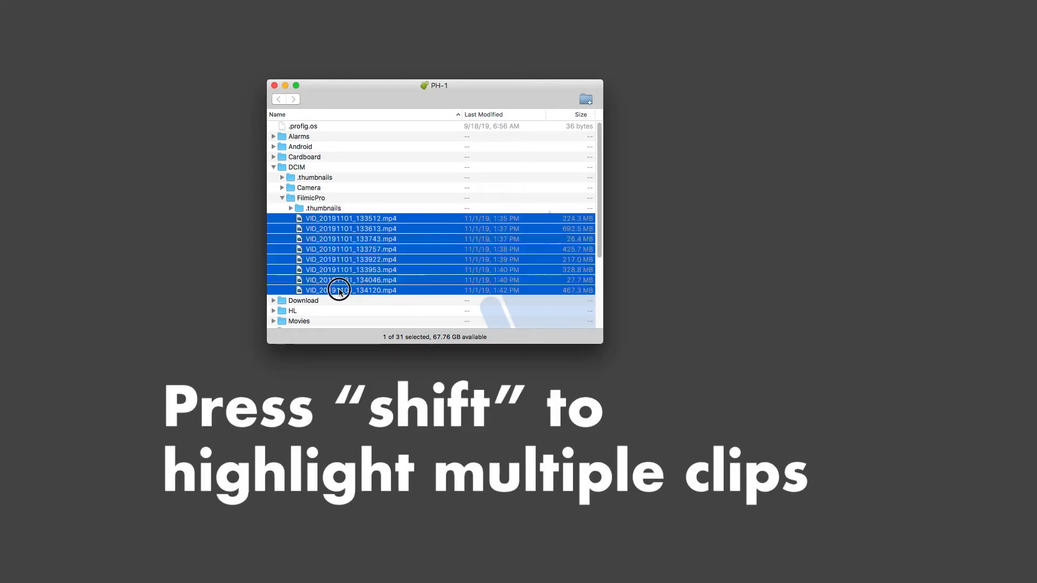
{"action": "left_click_drag", "start_coordinate": [338, 290], "coordinate": [798, 221]}
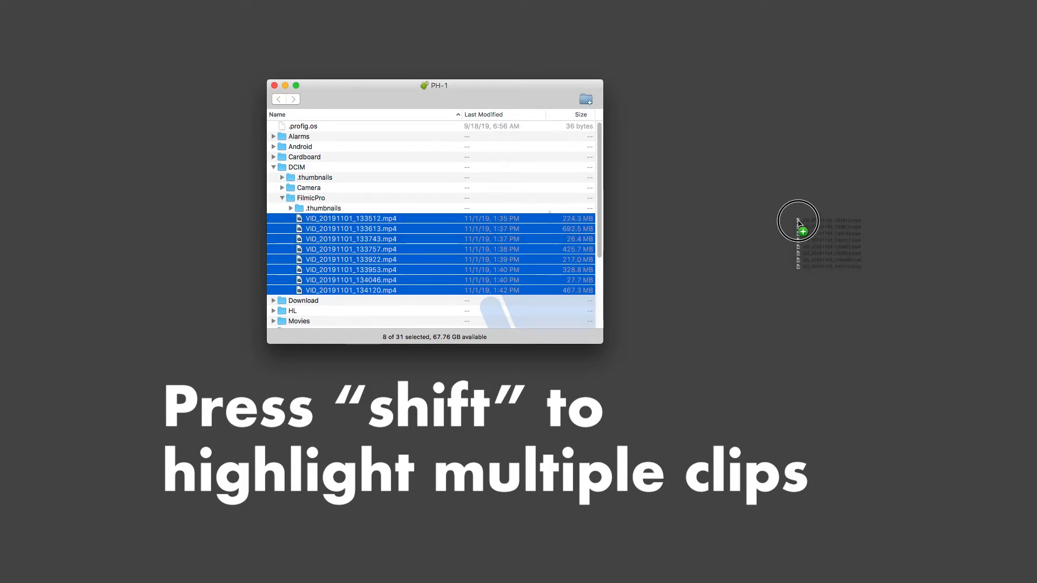
Step: Create and open a 'Filmic Pro Movie' desktop folder, then drag the clips into Footage
{"action": "right_click", "coordinate": [798, 222]}
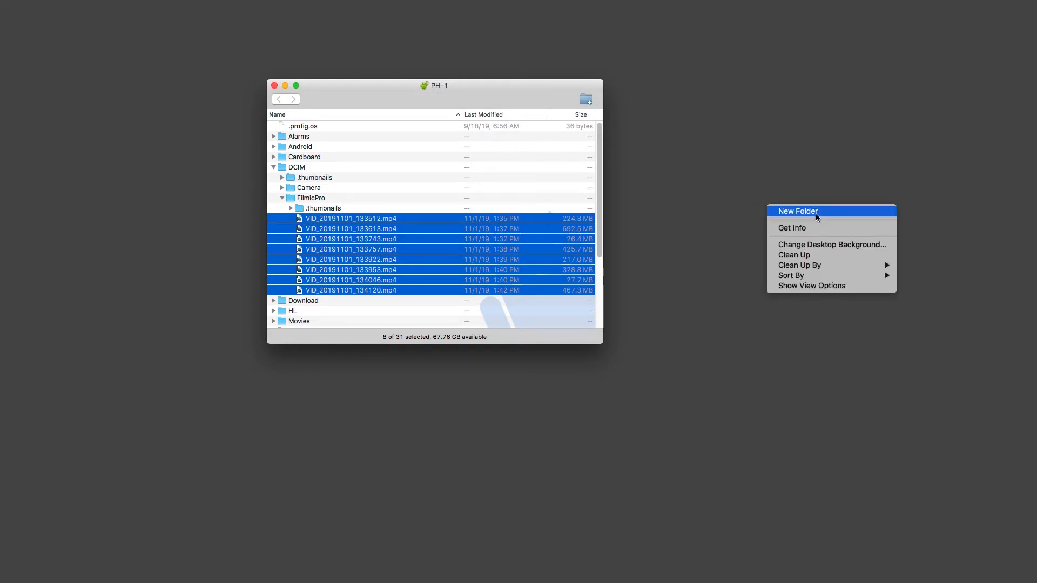
{"action": "left_click", "coordinate": [798, 211]}
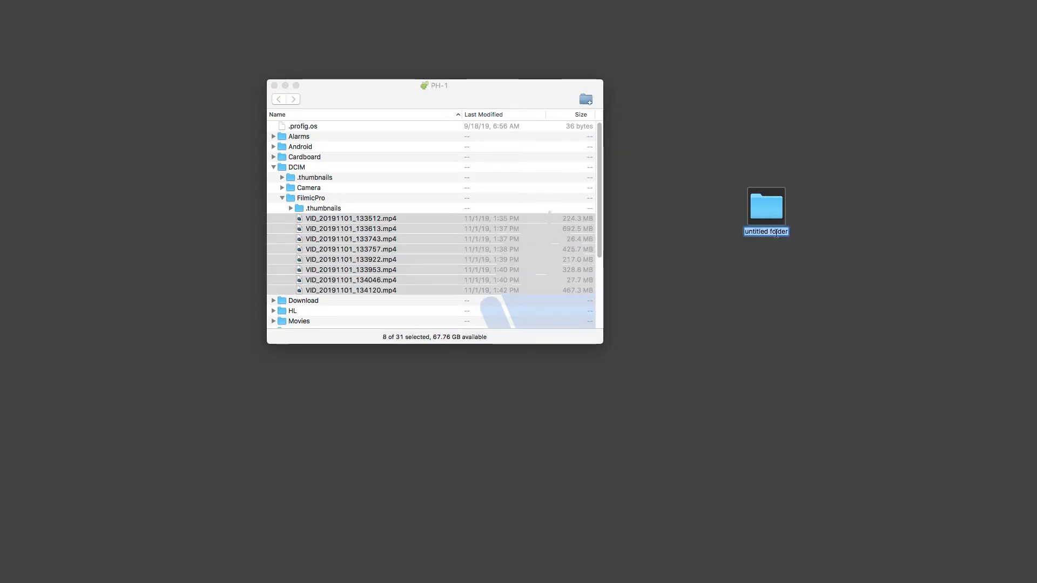
{"action": "type", "text": "Filmic Pro Movie"}
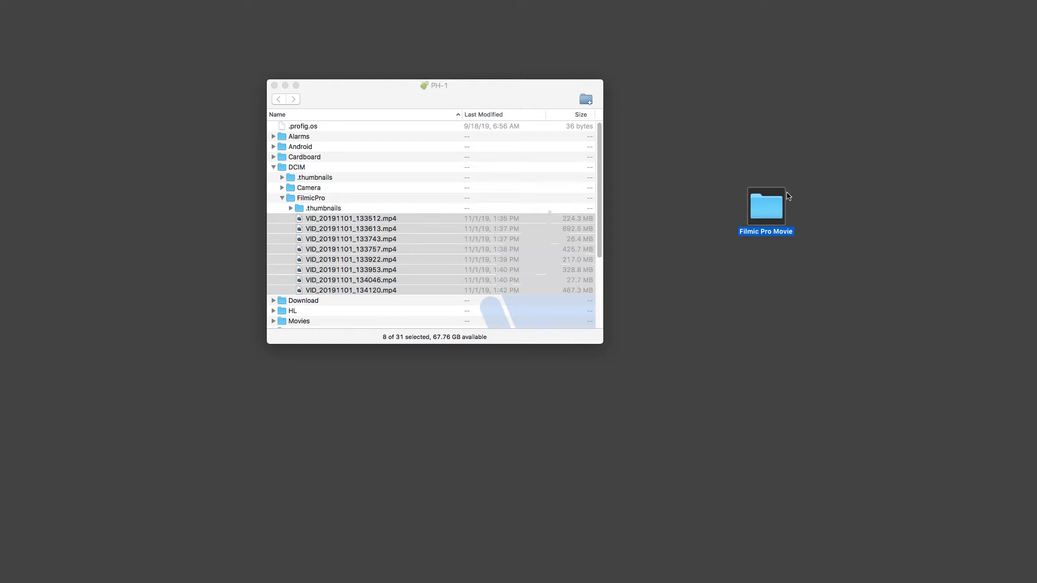
{"action": "double_click", "coordinate": [766, 205]}
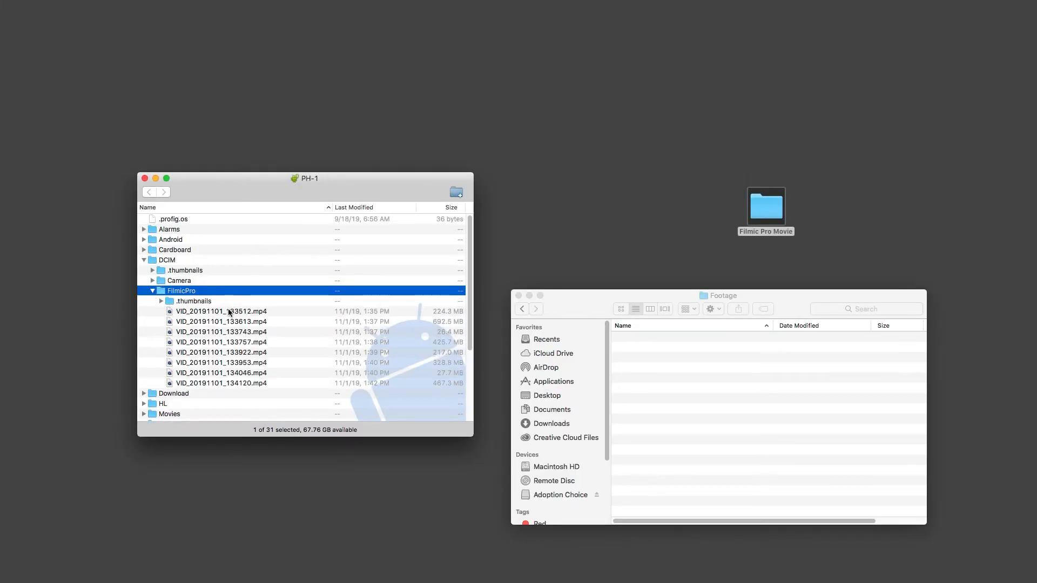
{"action": "left_click_drag", "start_coordinate": [221, 321], "coordinate": [655, 360]}
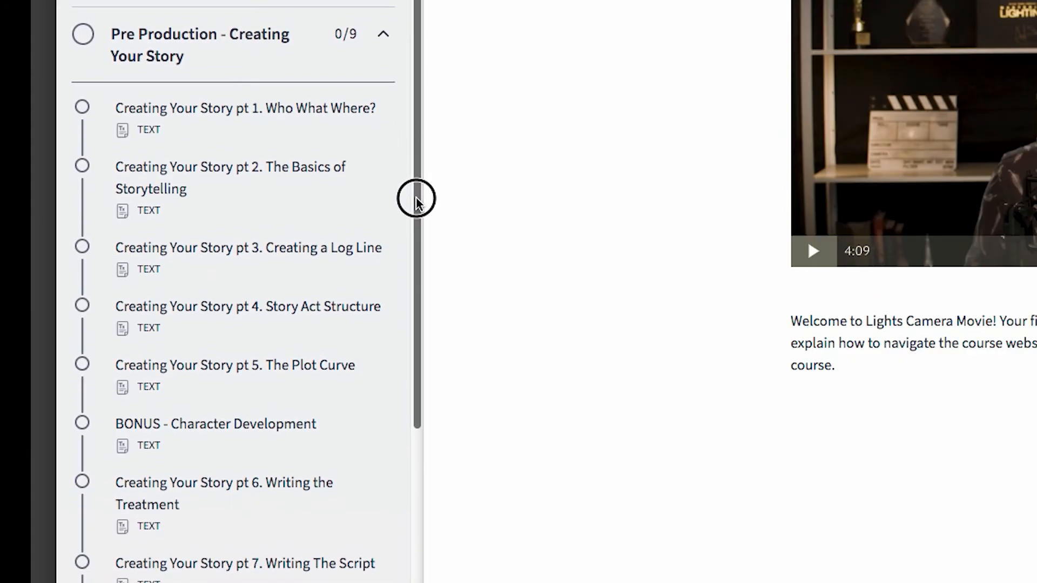
Step: Scroll down to the Full Production Book Download and Individual Pages links
{"action": "scroll", "scroll_direction": "down", "scroll_amount": 3}
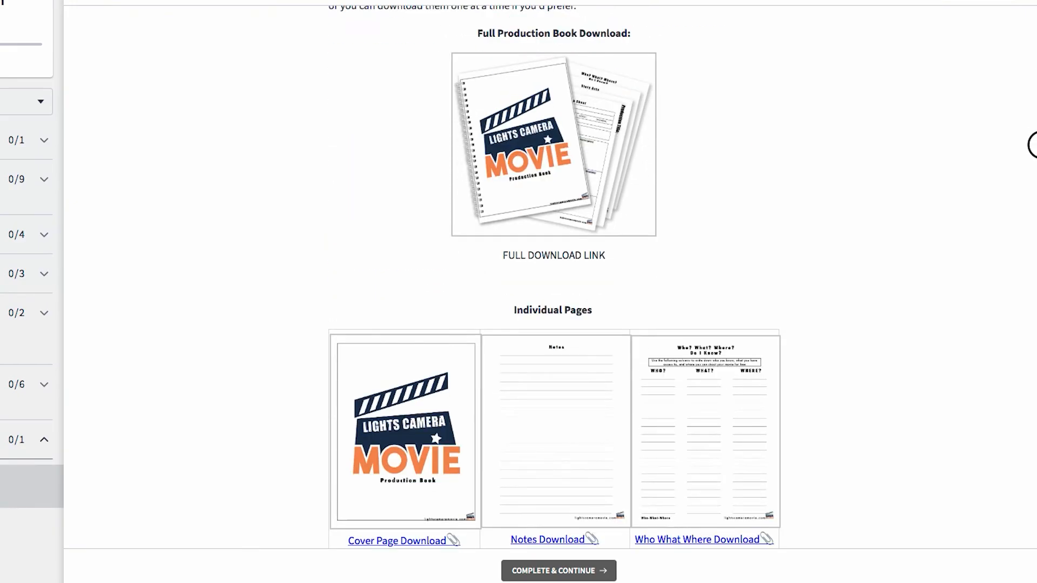
{"action": "scroll", "scroll_direction": "down", "scroll_amount": 3}
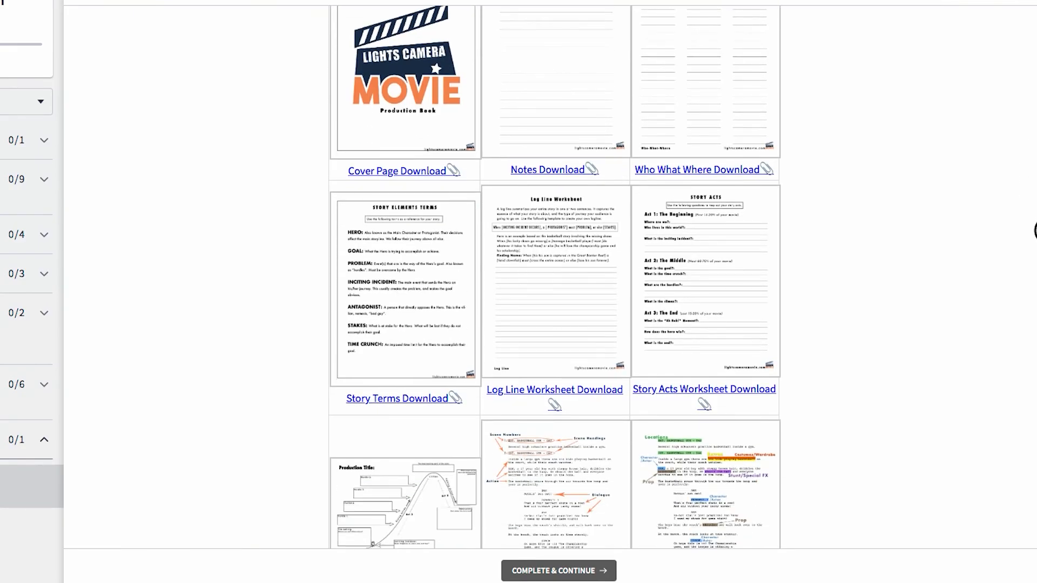